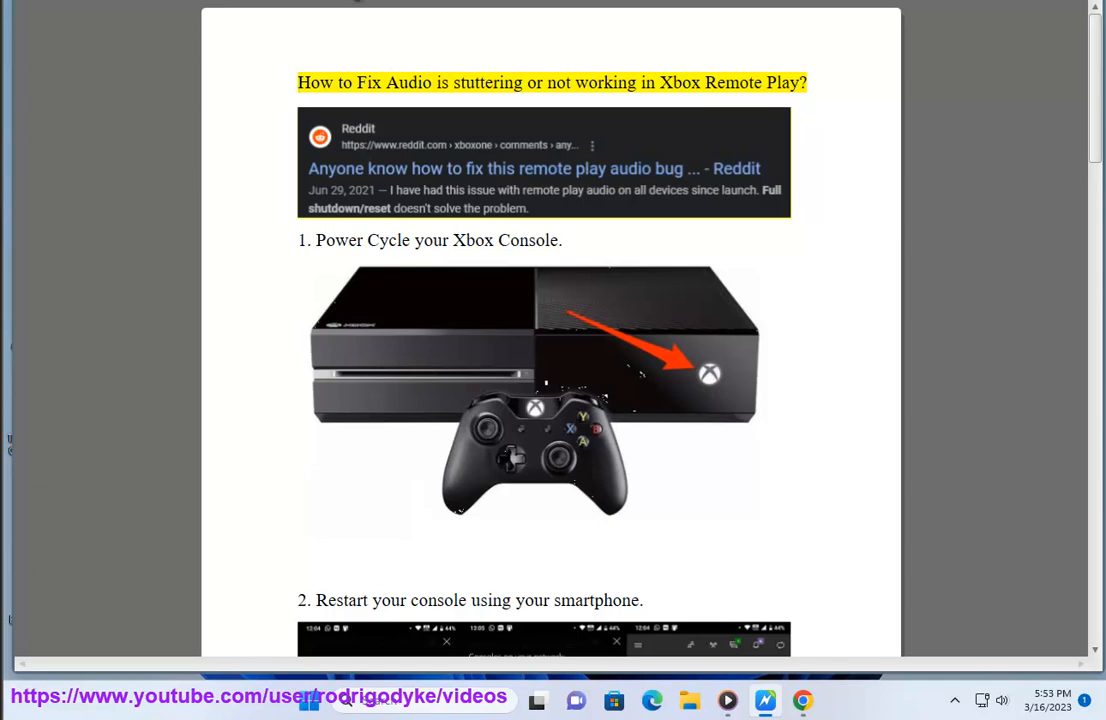
- Scroll through Path ONE and Path TWO power-off instructions to step 3 on renaming the Xbox console
double_click(606, 82)
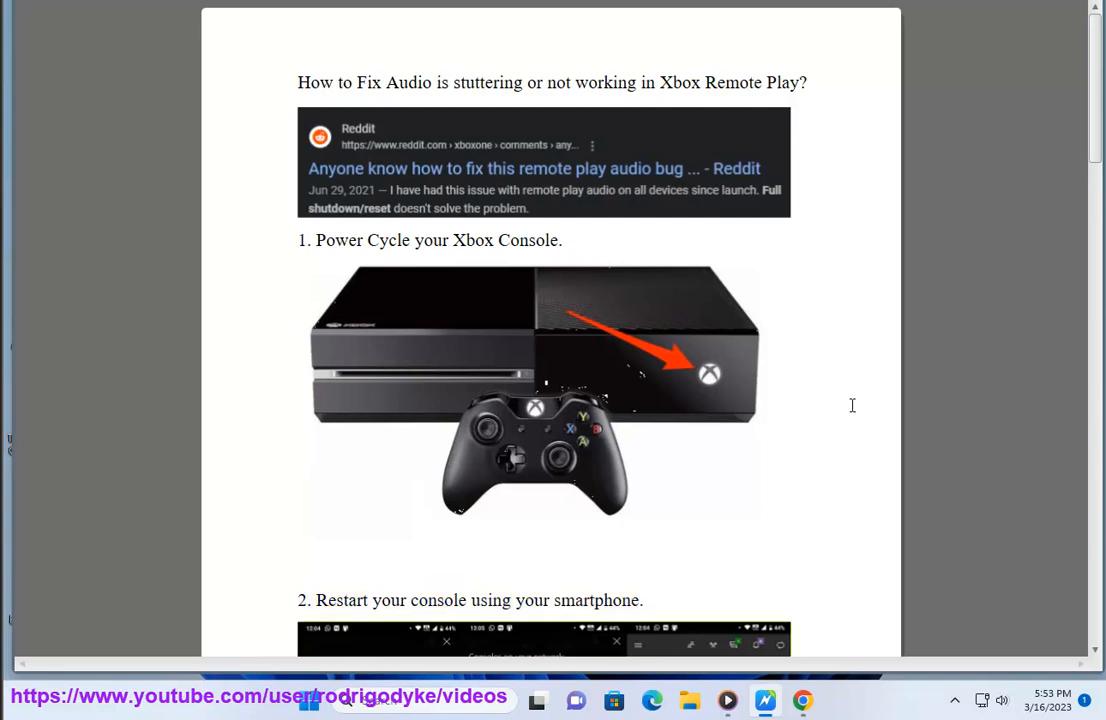
scroll(down, 3)
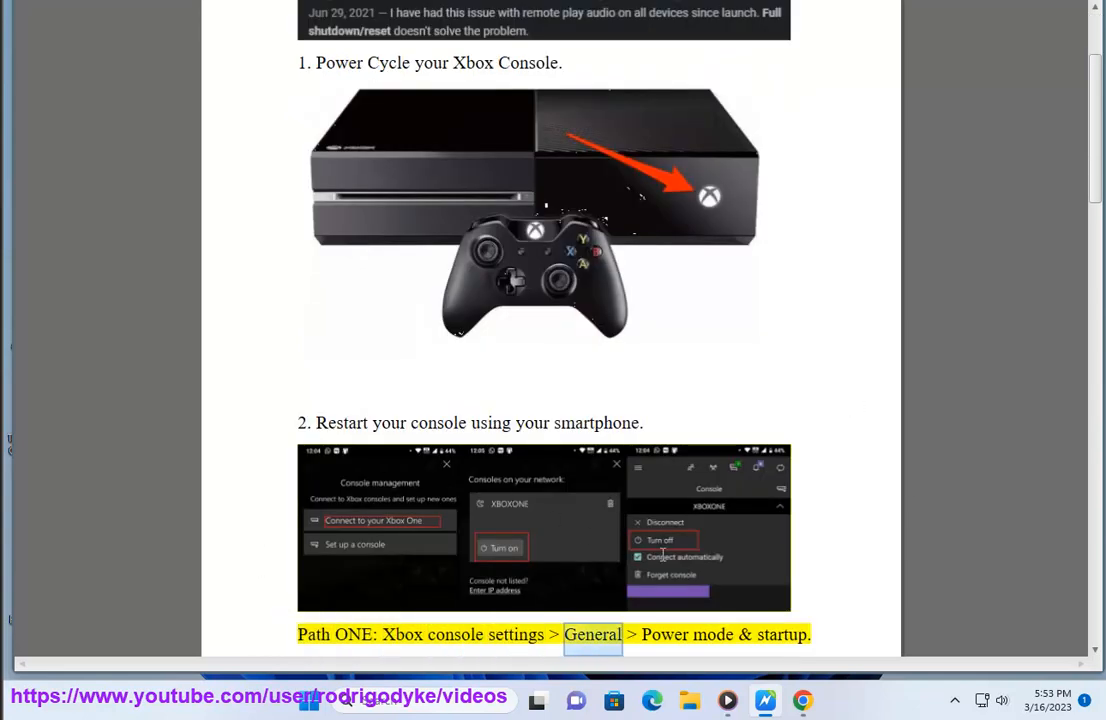
scroll(down, 3)
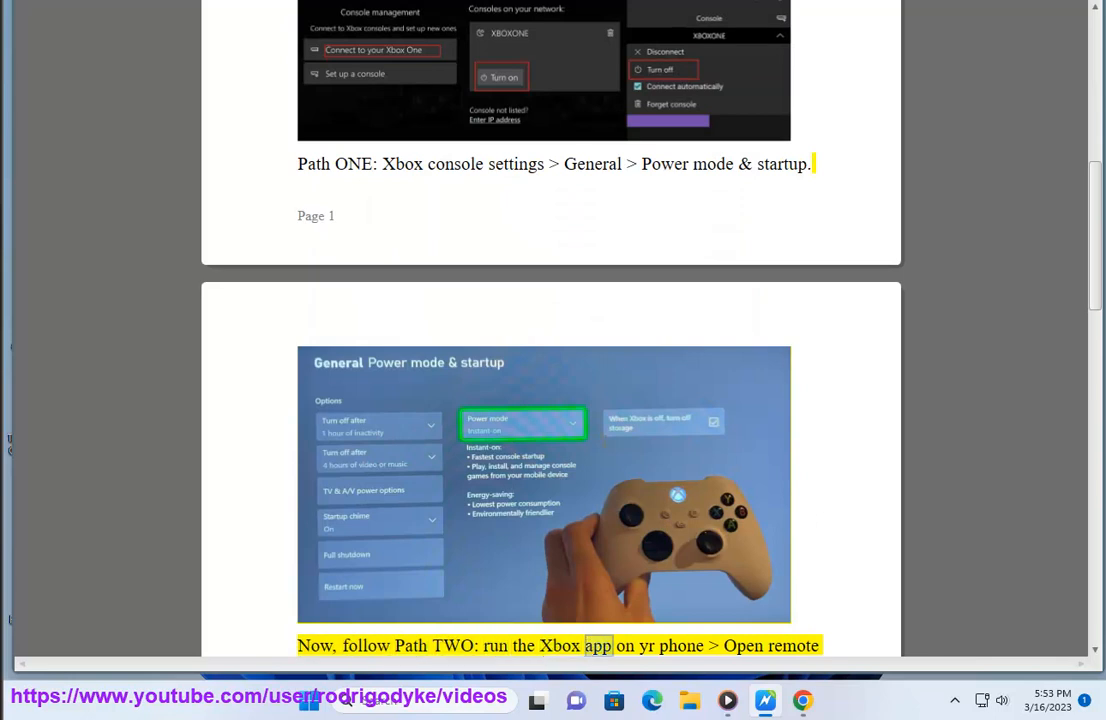
scroll(down, 3)
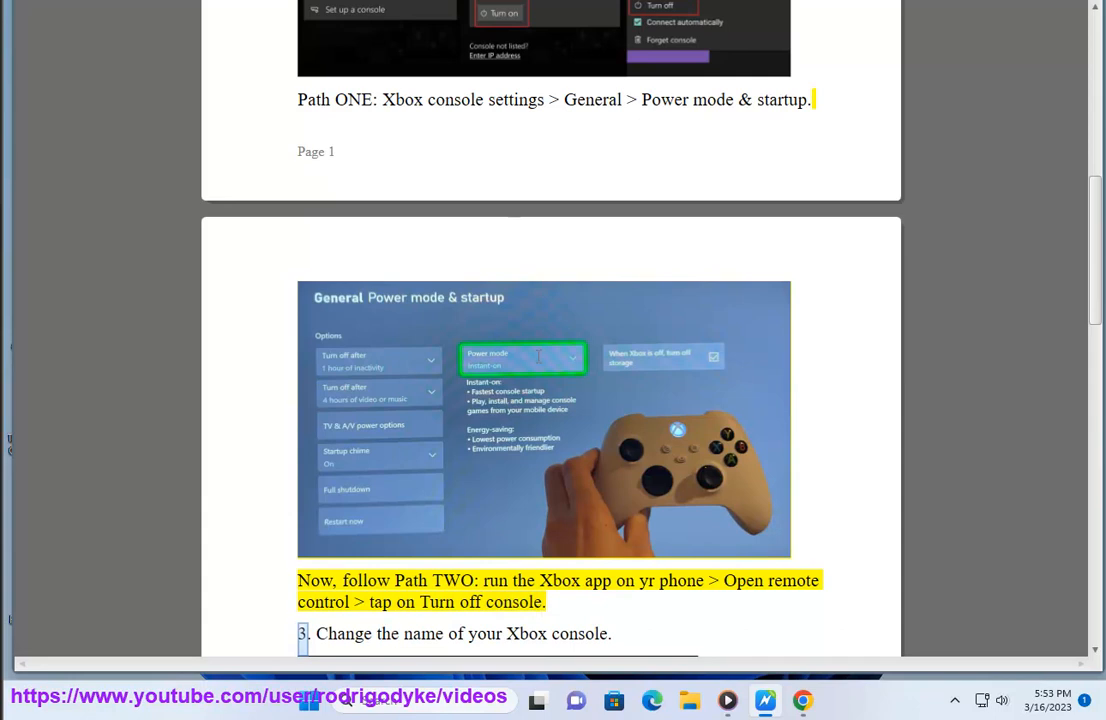
scroll(up, 3)
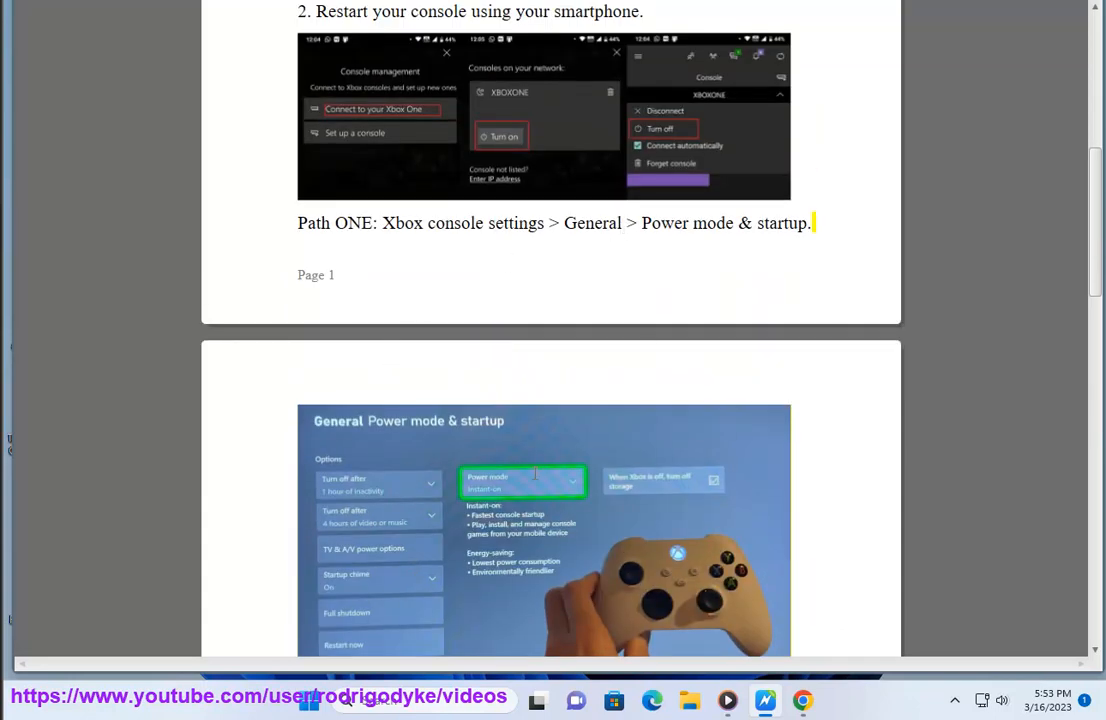
scroll(down, 3)
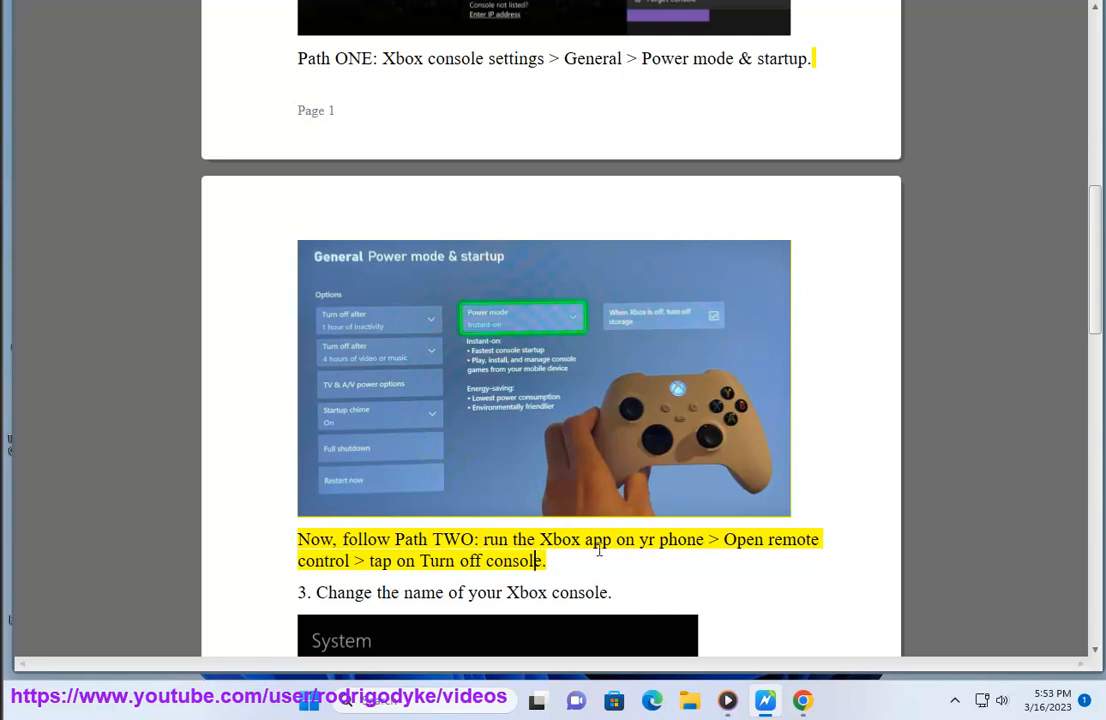
scroll(up, 3)
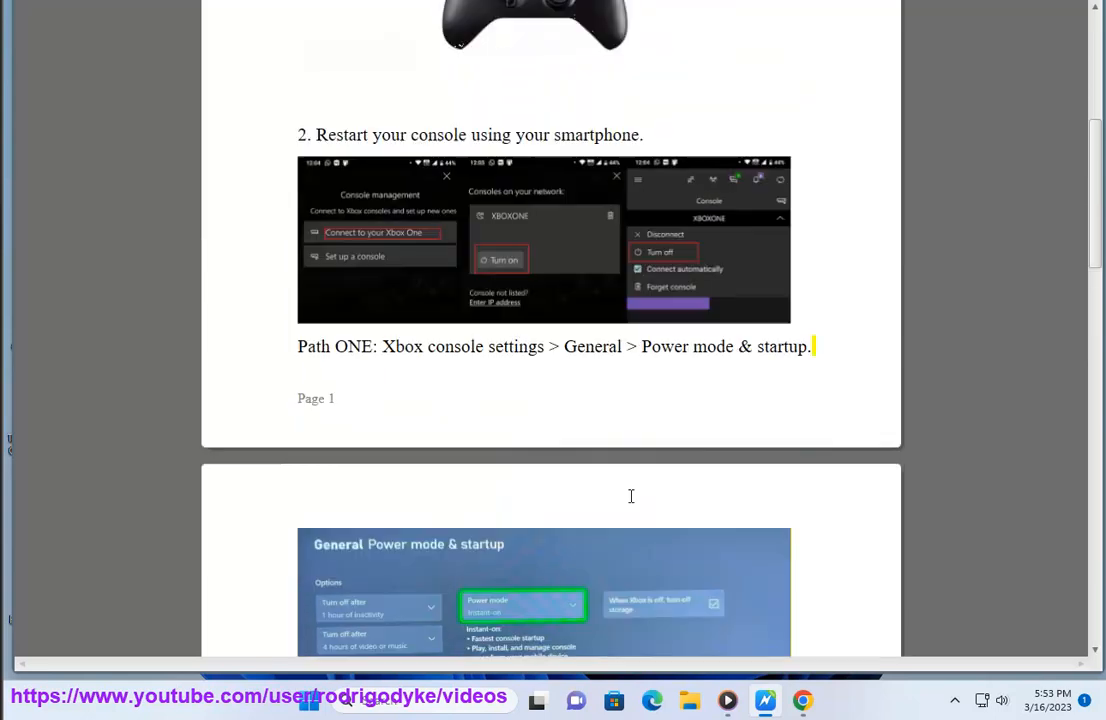
scroll(down, 3)
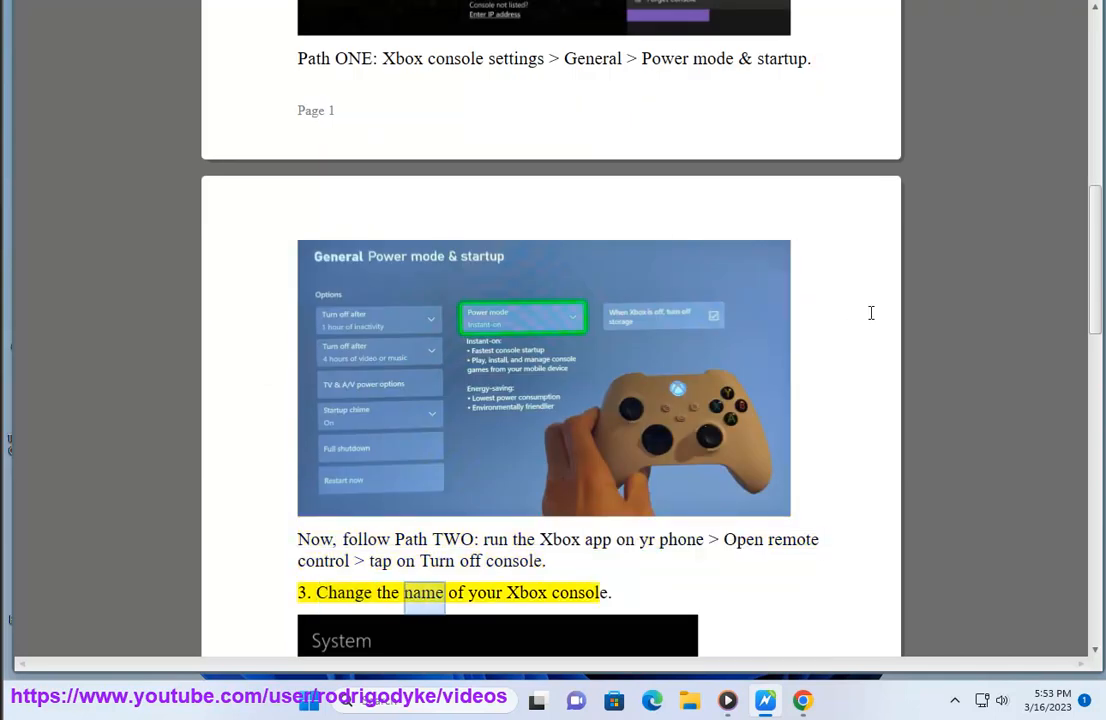
- Scroll past steps 3 and 4 (rename console, clear MAC address) to step 5 on higher-band WiFi
scroll(down, 3)
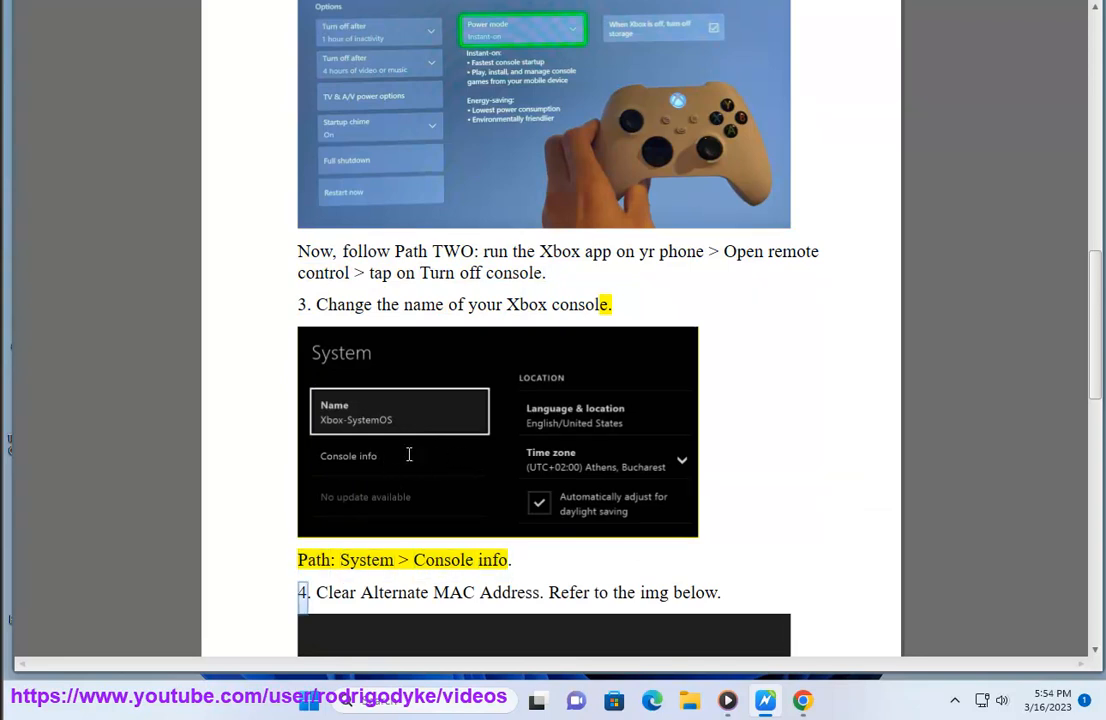
scroll(down, 3)
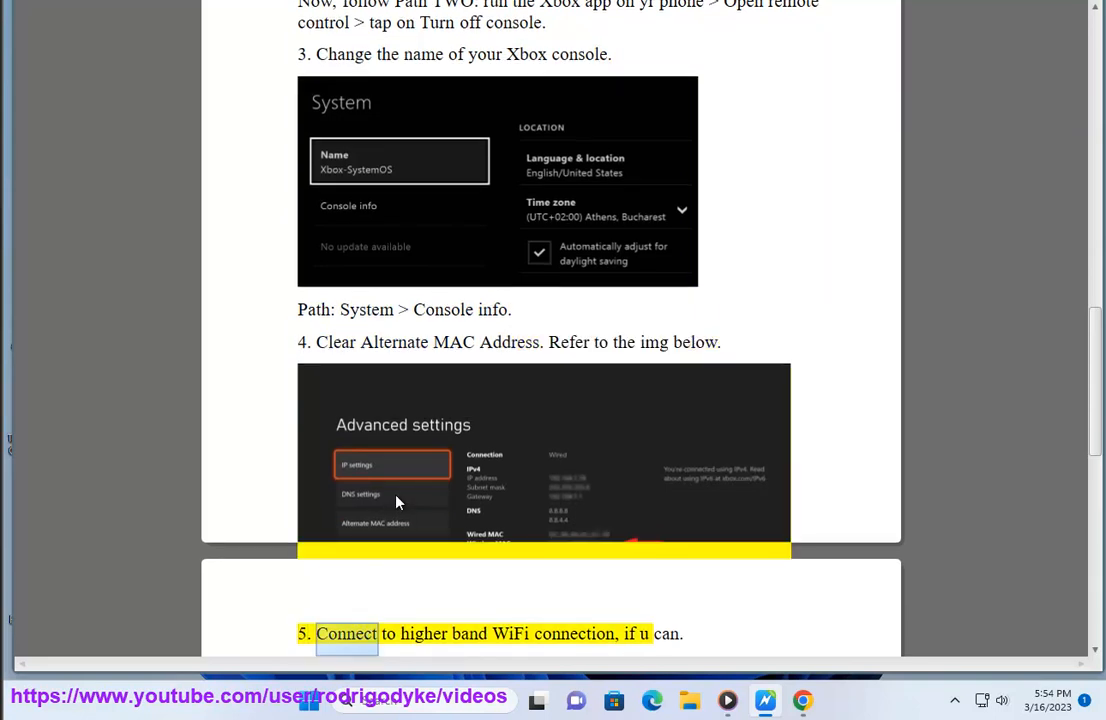
scroll(down, 3)
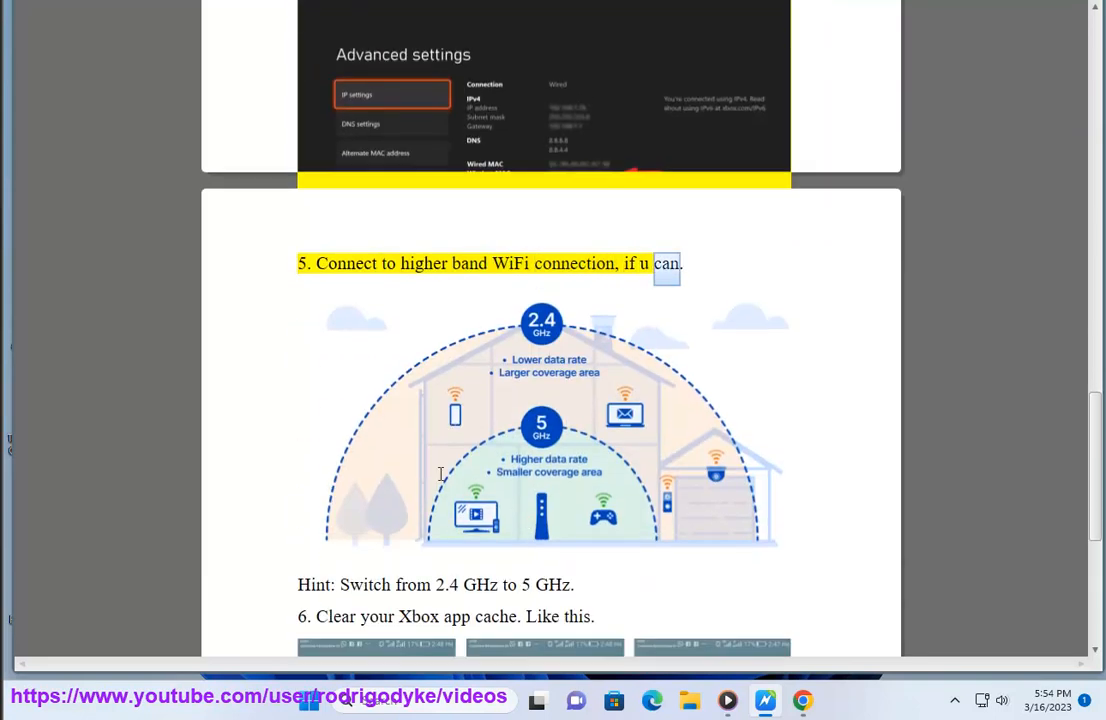